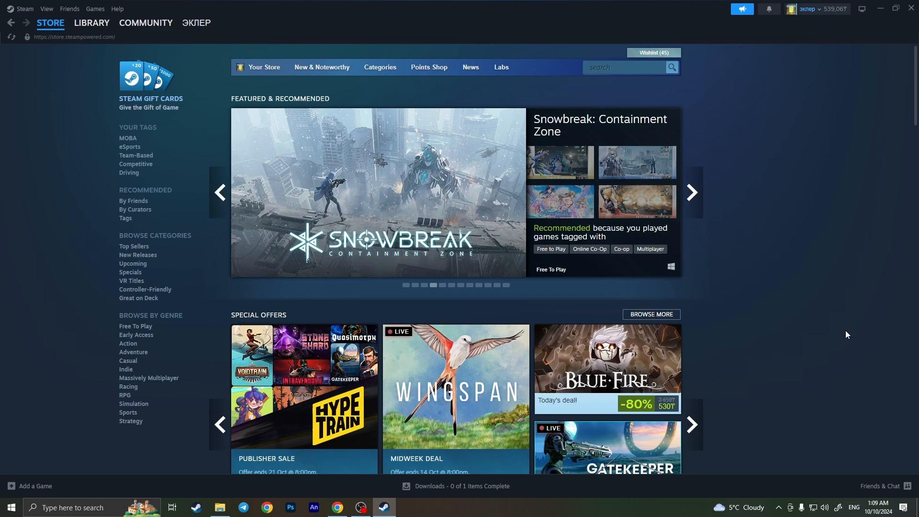
Step: Reach the Steam Gift Cards page via the left sidebar link
{"action": "left_click", "coordinate": [691, 192]}
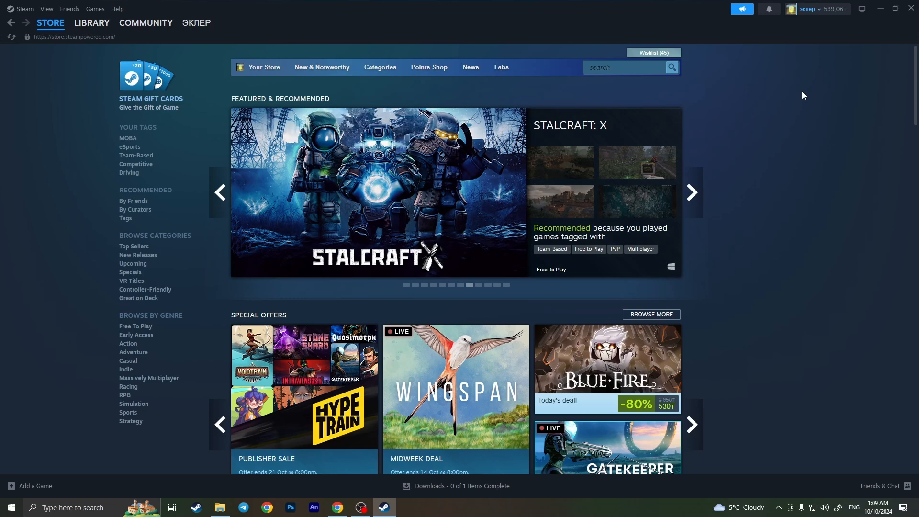
{"action": "mouse_move", "coordinate": [19, 130]}
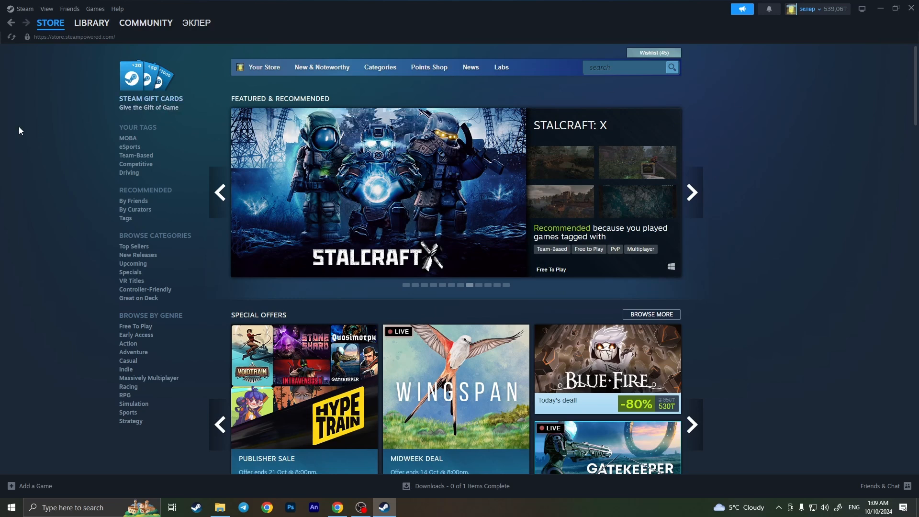
{"action": "left_click", "coordinate": [690, 193]}
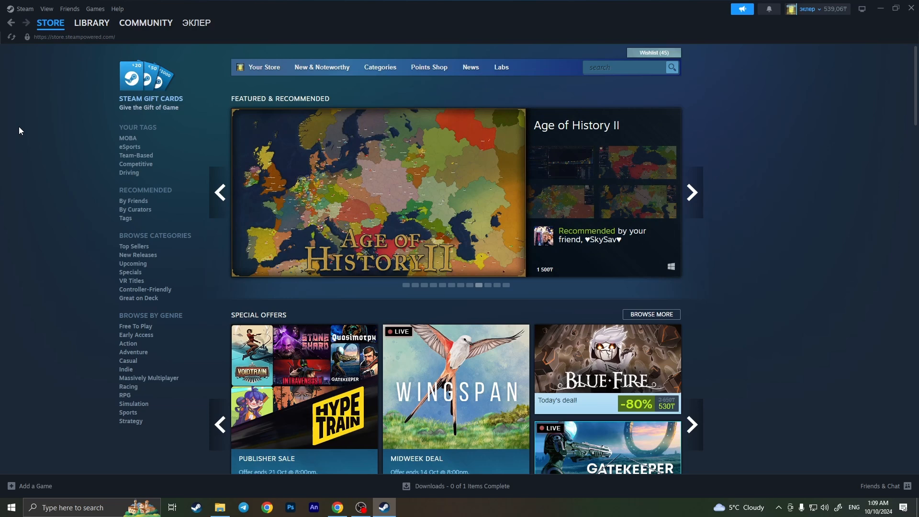
{"action": "mouse_move", "coordinate": [150, 103]}
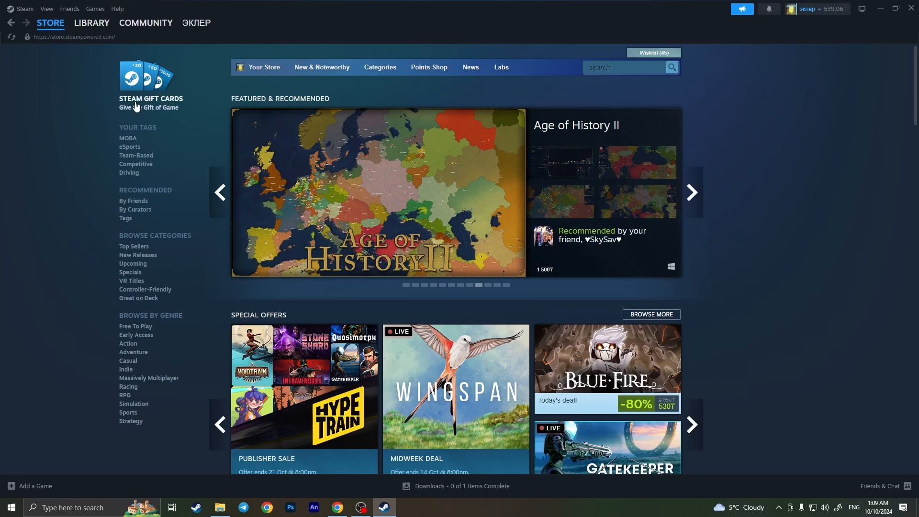
{"action": "left_click", "coordinate": [690, 192]}
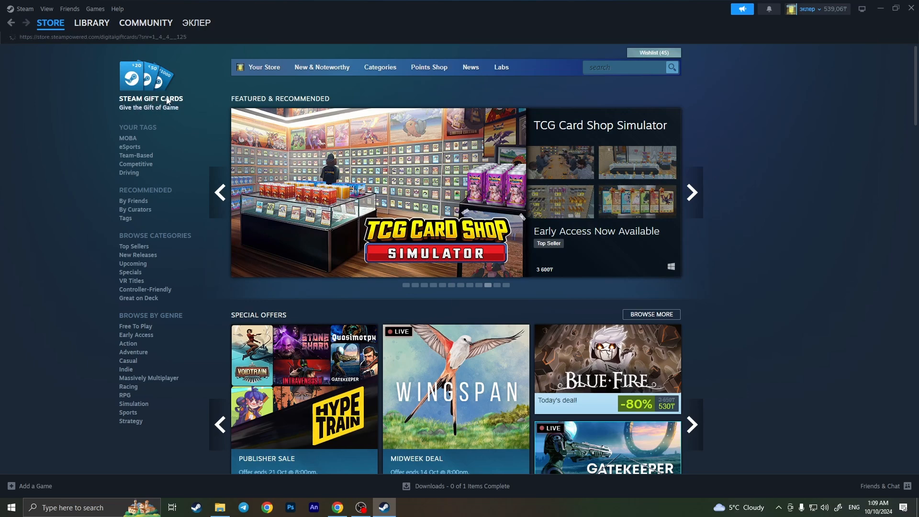
{"action": "left_click", "coordinate": [151, 99]}
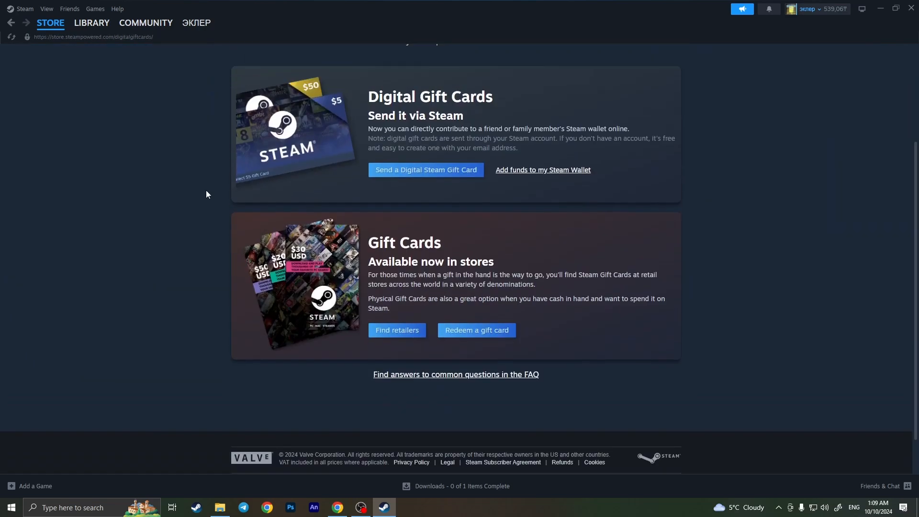
{"action": "scroll", "scroll_direction": "up", "scroll_amount": 3}
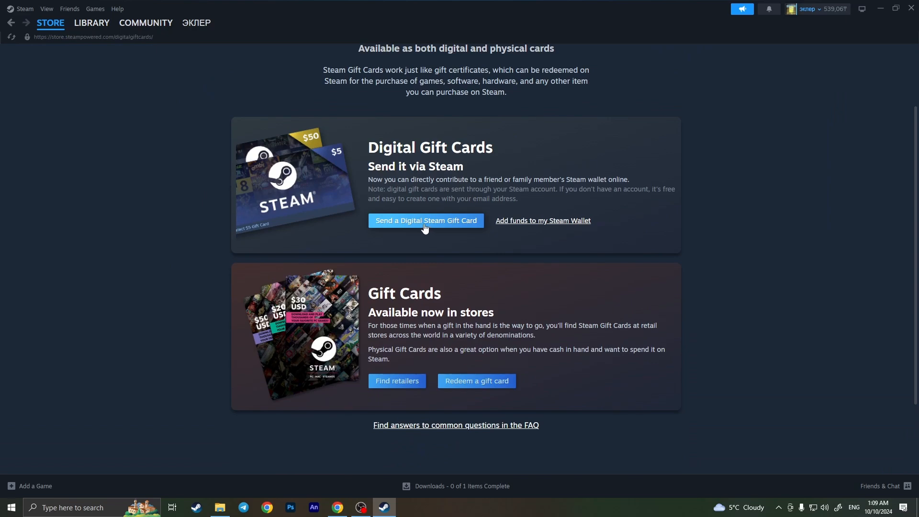
Step: Start a digital gift card and pick the 1 500₸ amount to reach the friend selection
{"action": "left_click", "coordinate": [426, 222]}
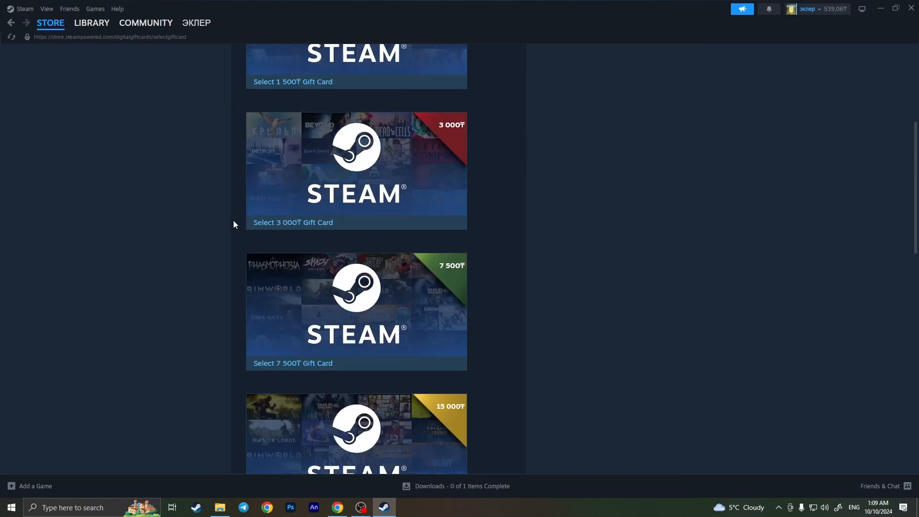
{"action": "scroll", "scroll_direction": "up", "scroll_amount": 3}
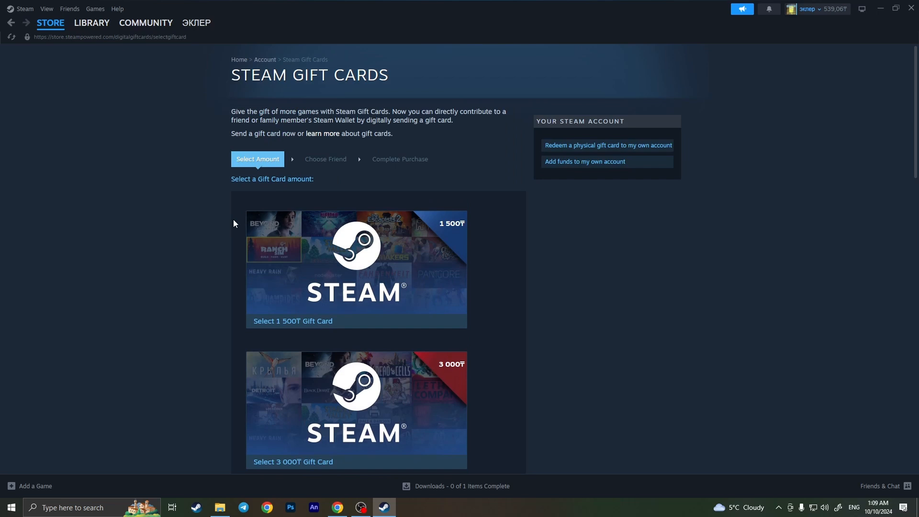
{"action": "mouse_move", "coordinate": [331, 276]}
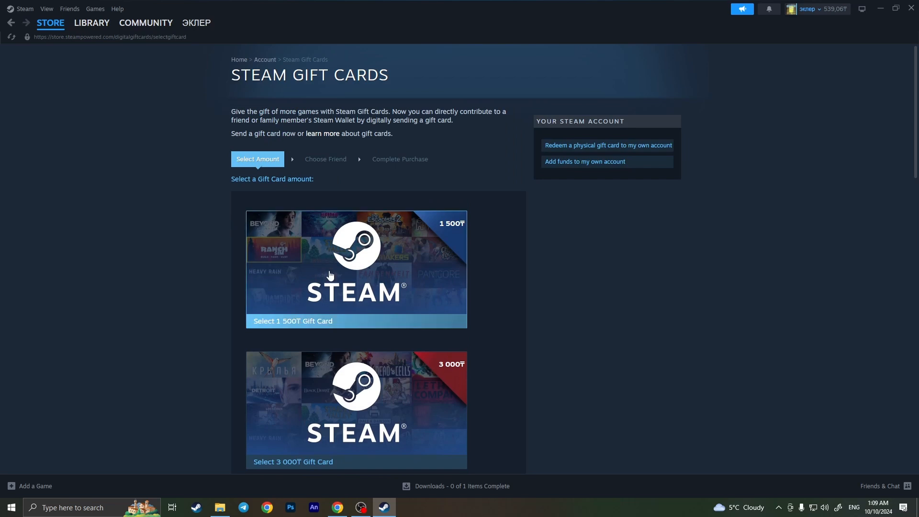
{"action": "left_click", "coordinate": [356, 268]}
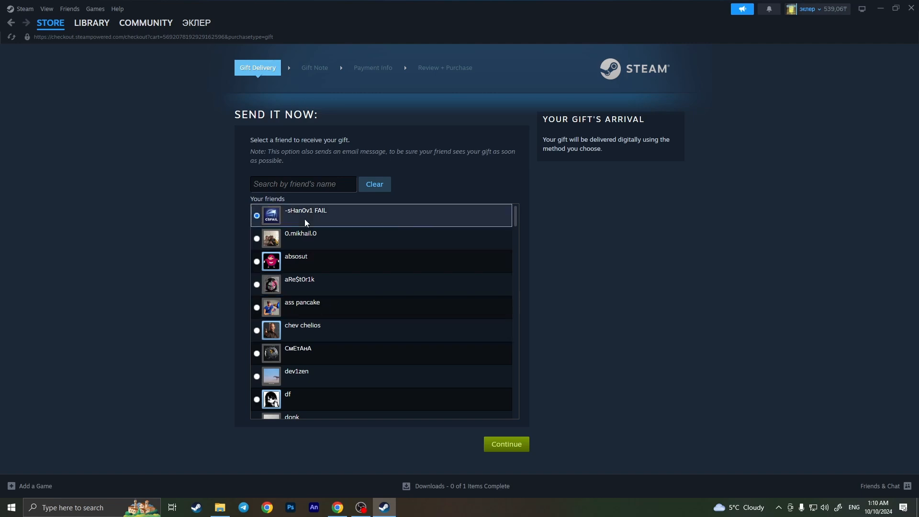
Step: Continue past the recipient choice to the Gift Note step and focus the message and signature fields
{"action": "left_click", "coordinate": [505, 443]}
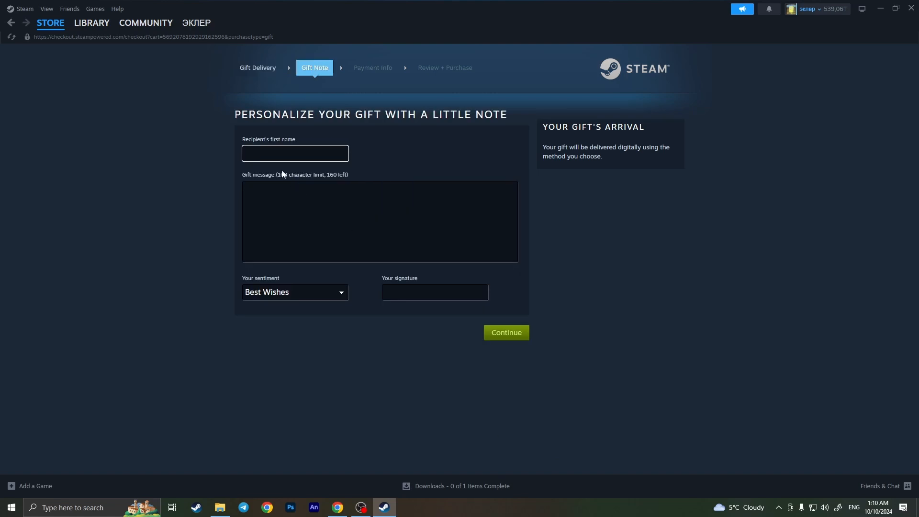
{"action": "left_click", "coordinate": [380, 221]}
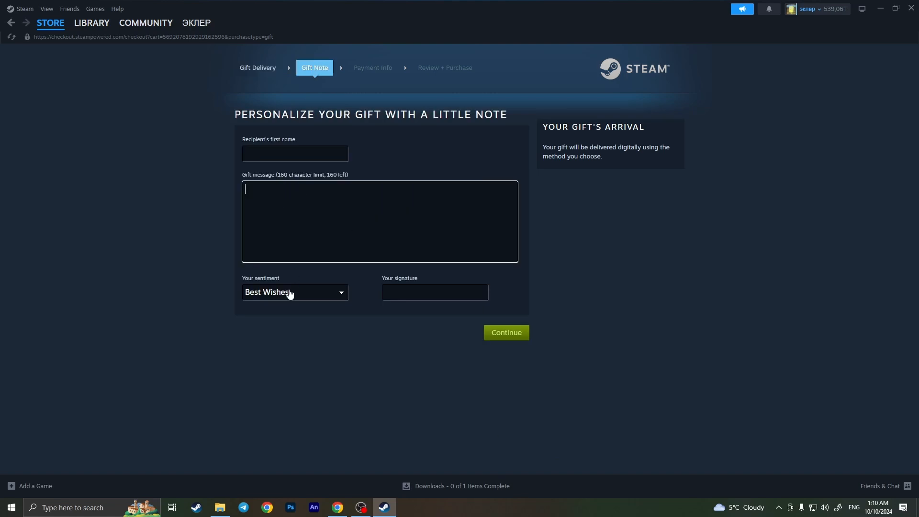
{"action": "left_click", "coordinate": [435, 292]}
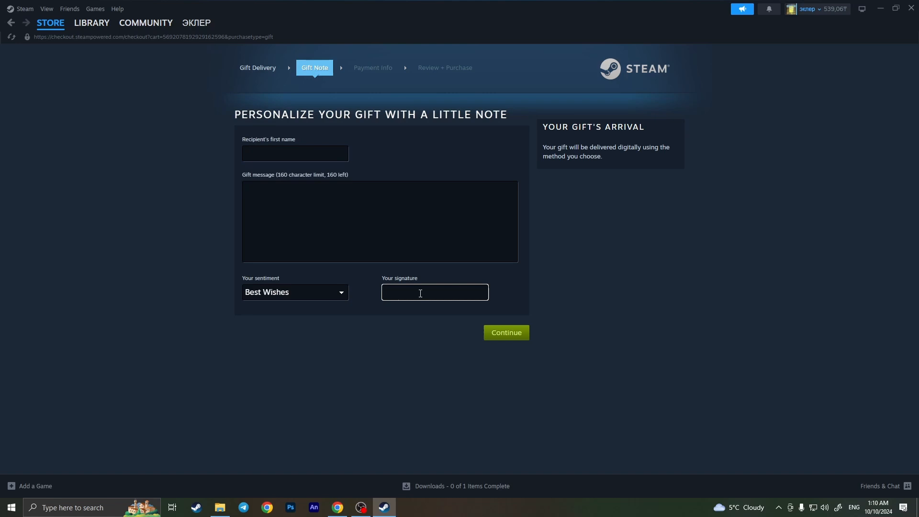